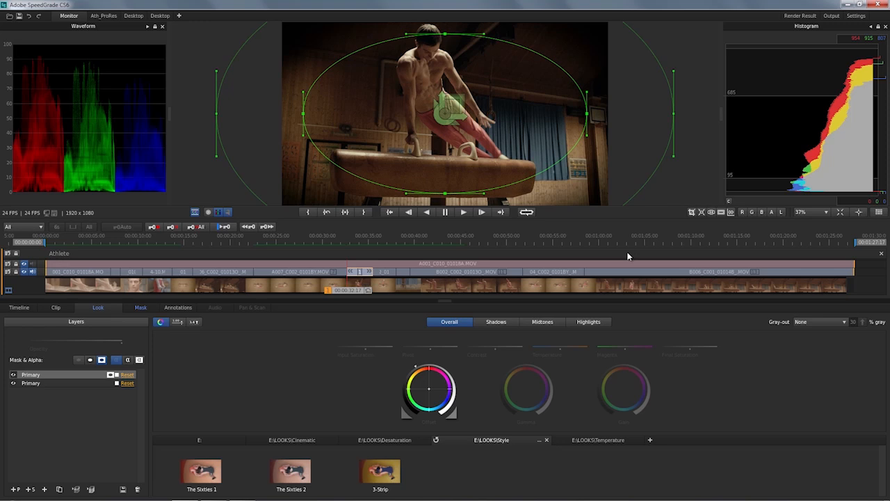
mouse_move(824, 242)
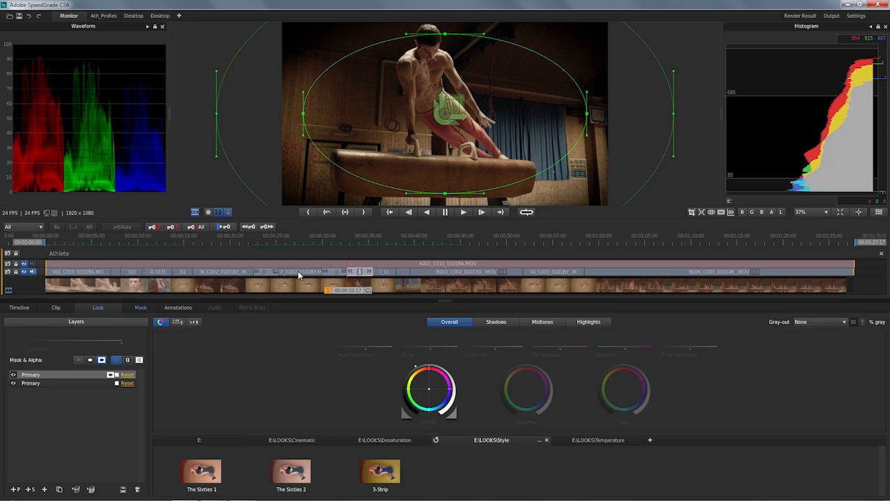
Step: Mark In and Out points on the timeline to define the render range
click(299, 271)
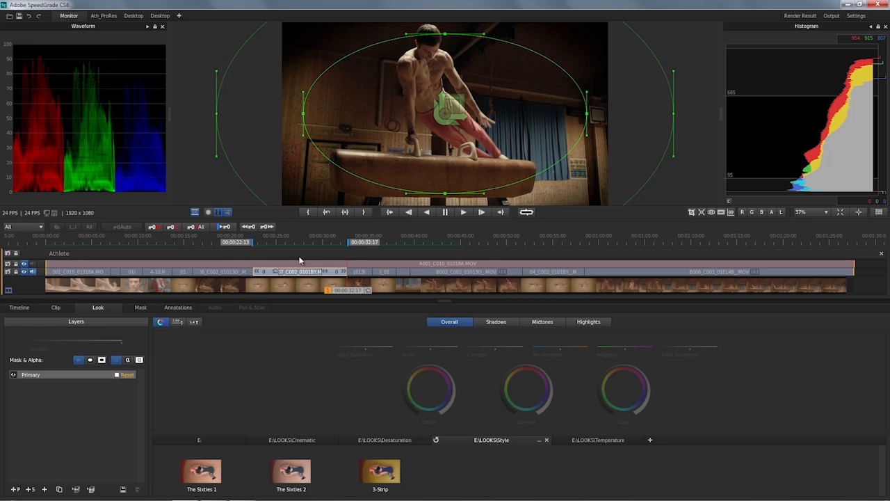
click(431, 242)
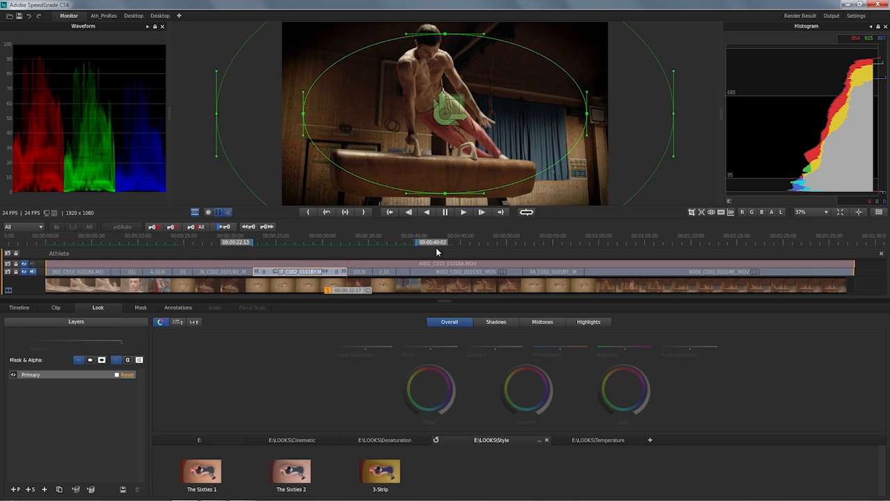
mouse_move(437, 254)
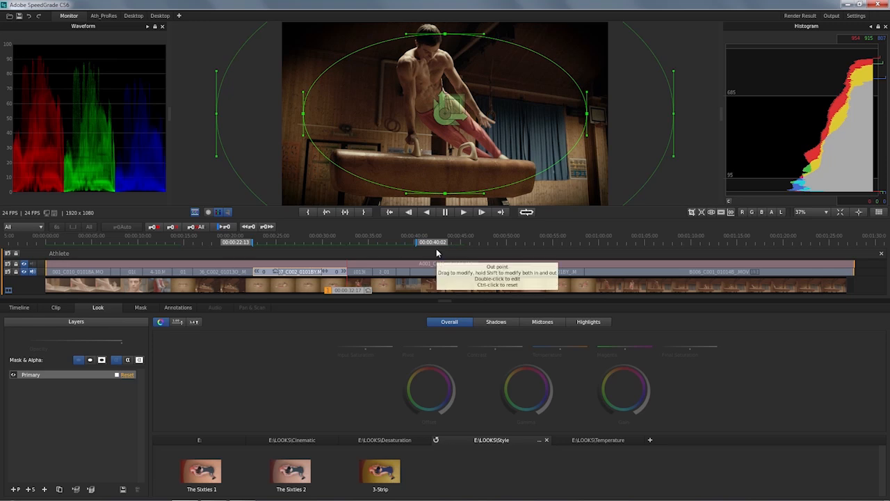
mouse_move(811, 43)
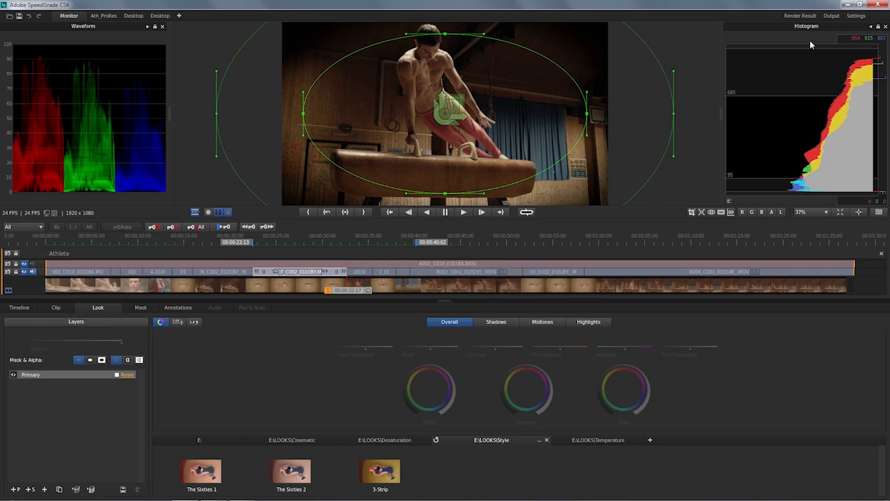
Step: Set the render destination to a new 'temp output' folder on drive E
click(832, 16)
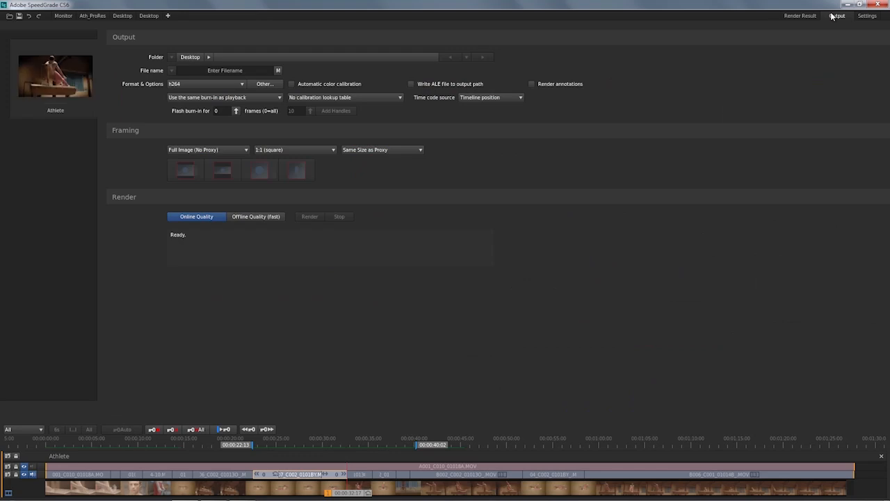
mouse_move(732, 201)
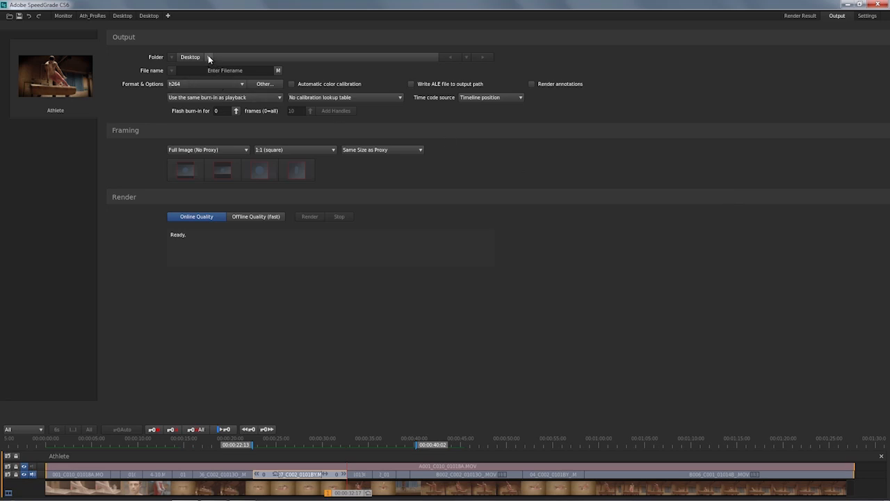
click(208, 57)
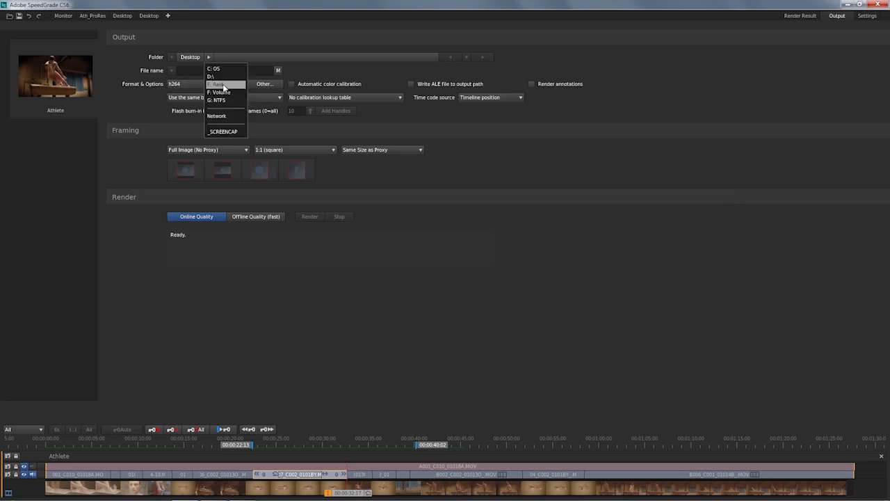
click(219, 92)
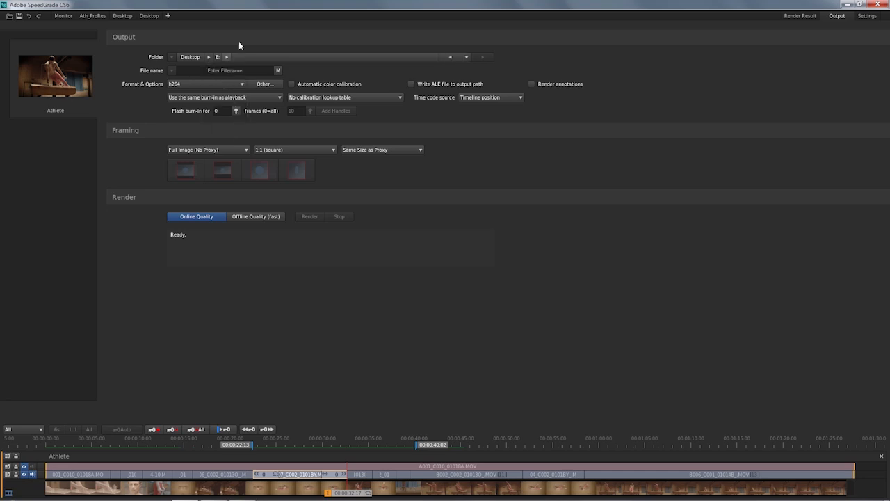
click(227, 57)
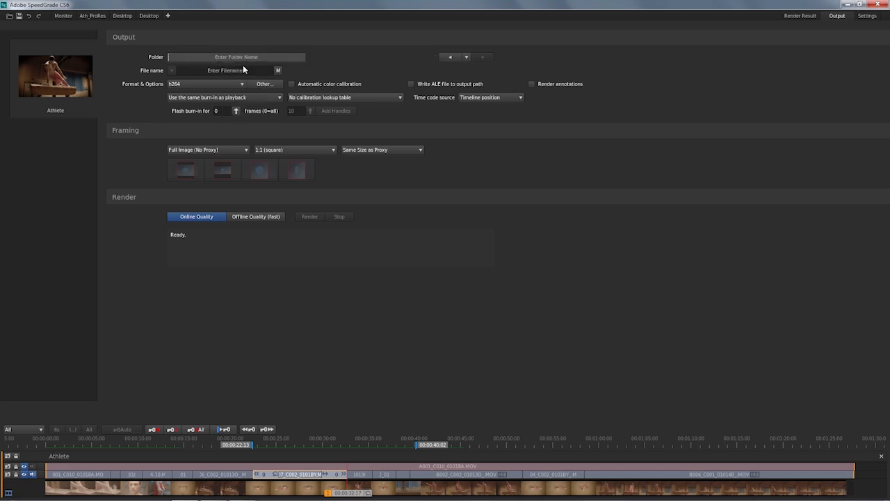
text(temp output)
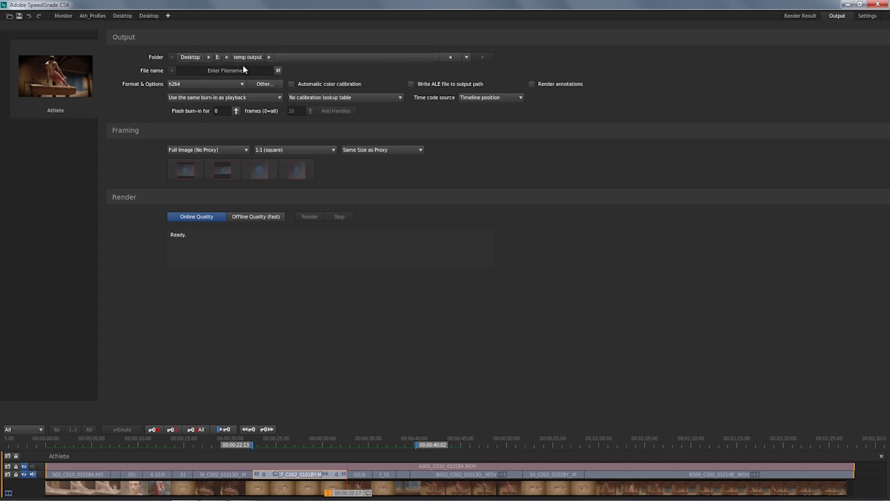
mouse_move(242, 72)
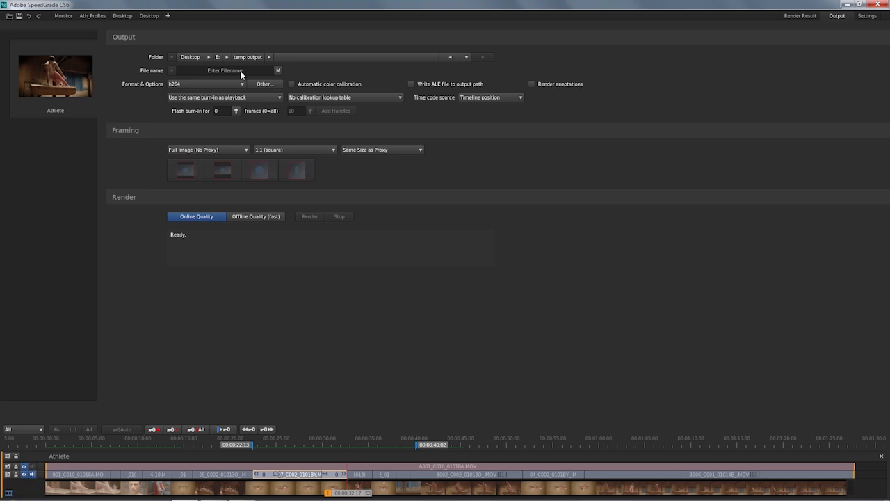
Step: Enter a file name for the rendered output so the destination is fully defined
click(226, 69)
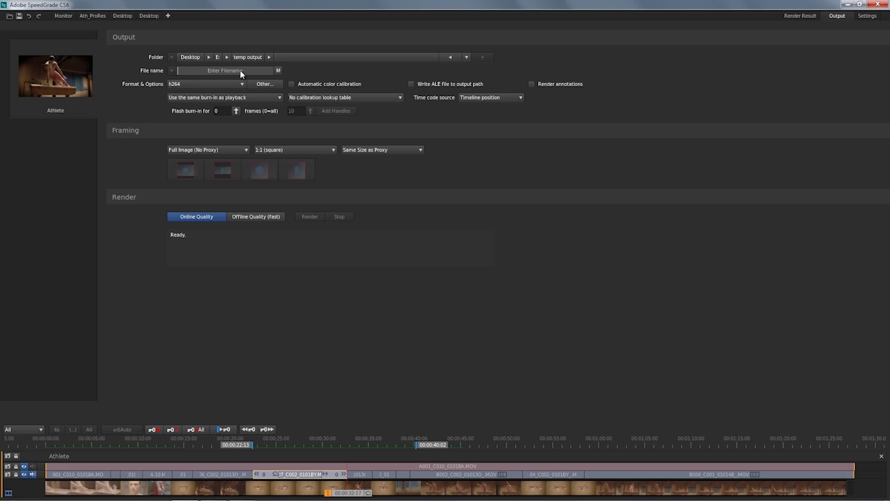
text(ath)
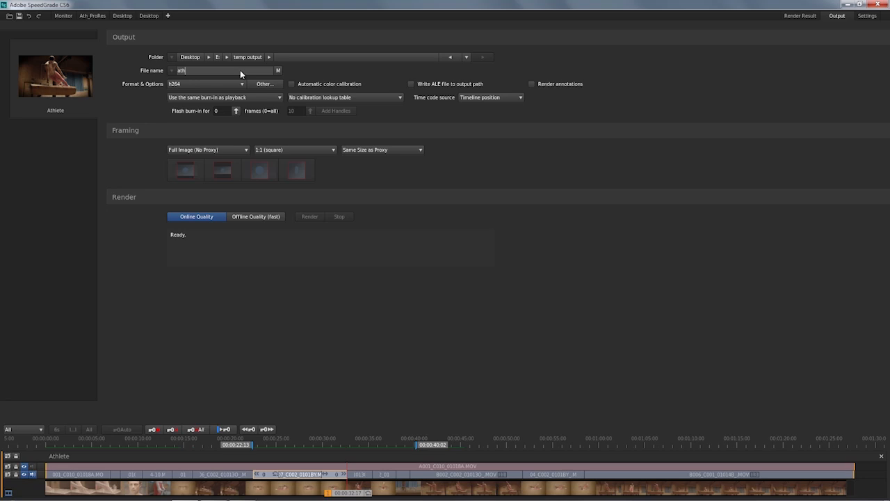
text(lete)
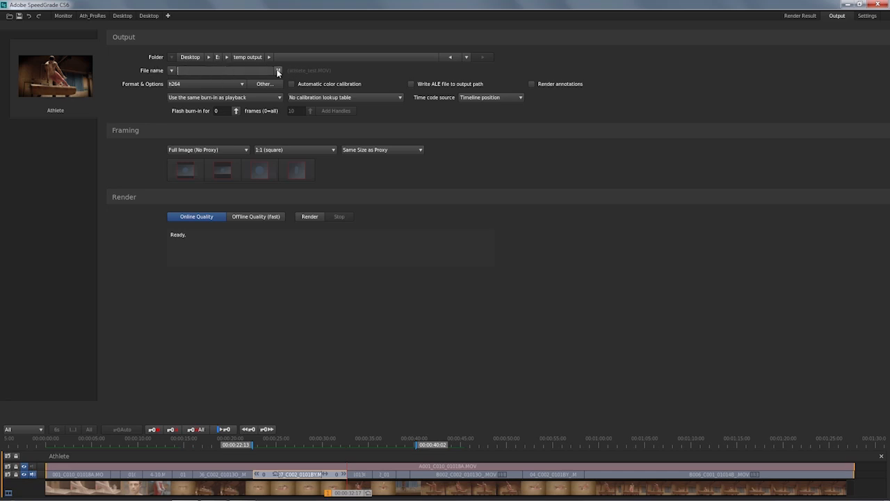
Step: Build the output file name from the Common token Src.PathElement.4
click(171, 69)
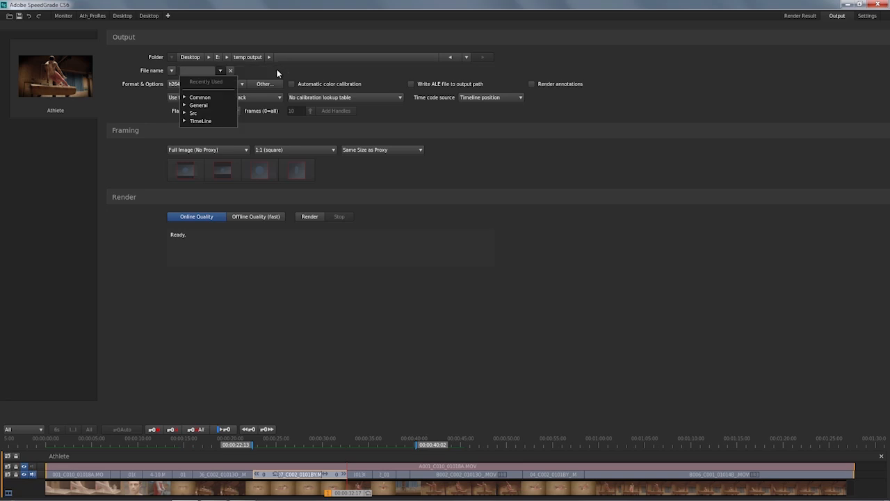
mouse_move(201, 97)
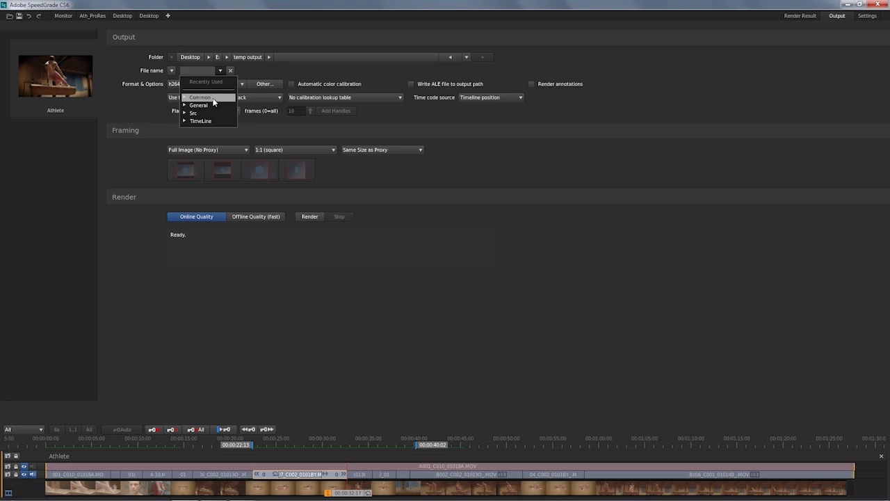
click(201, 97)
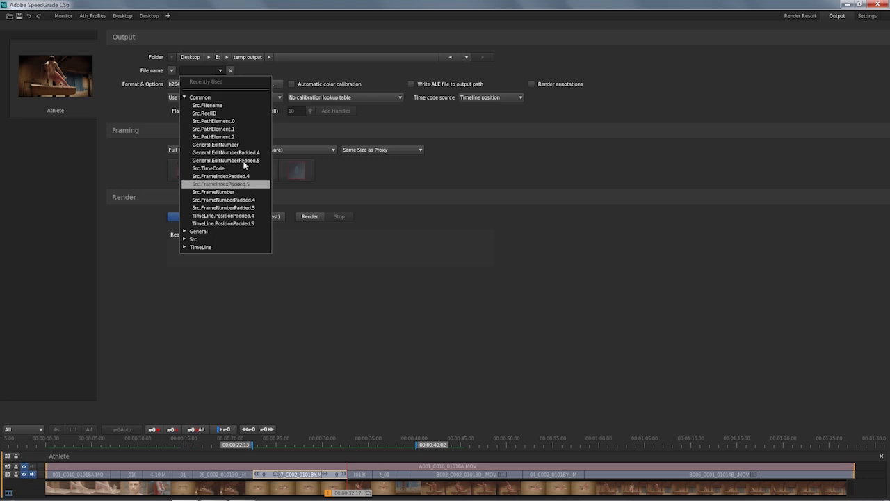
mouse_move(247, 125)
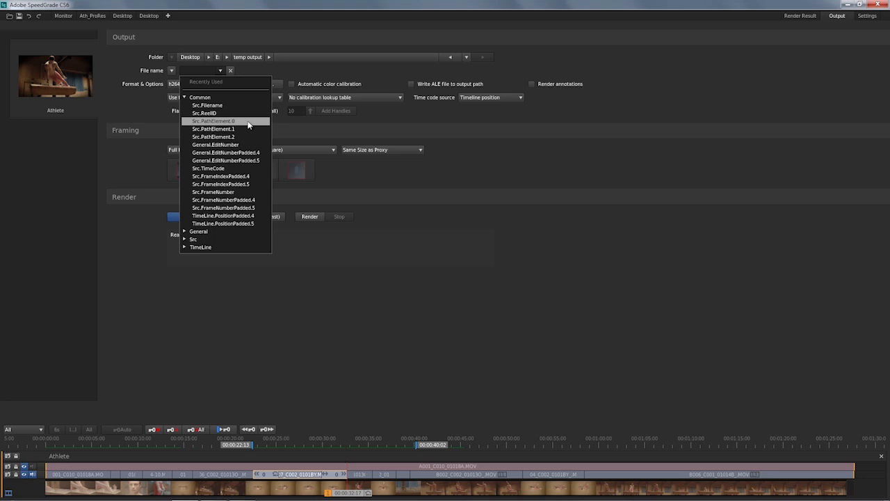
click(214, 120)
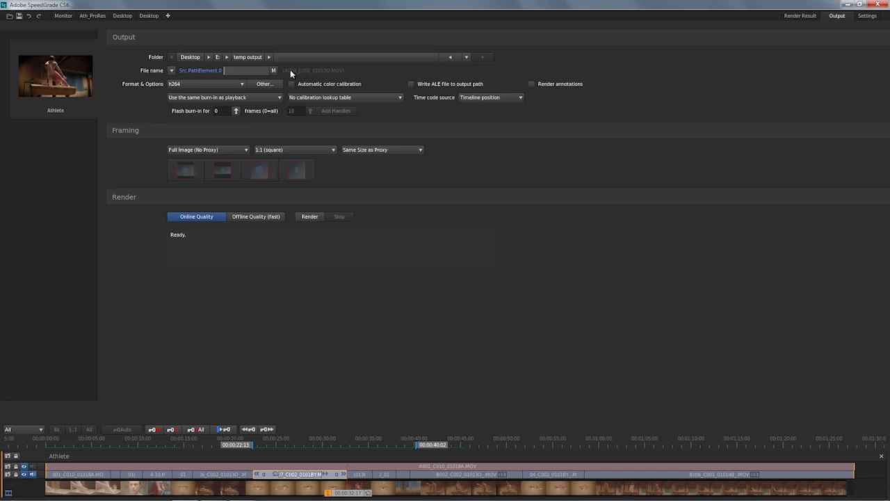
mouse_move(336, 75)
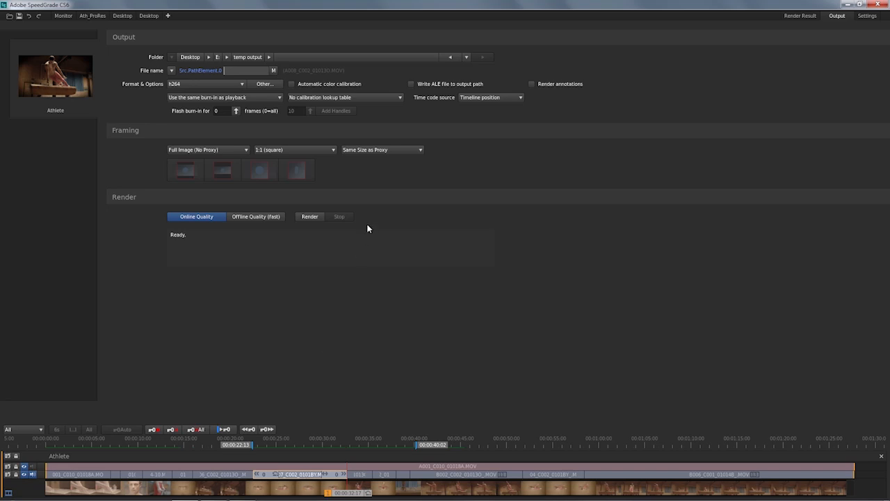
mouse_move(445, 401)
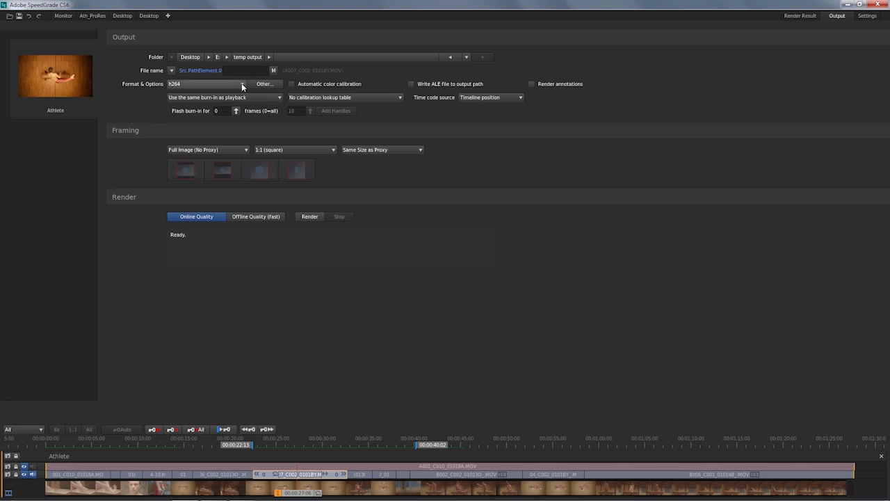
click(242, 84)
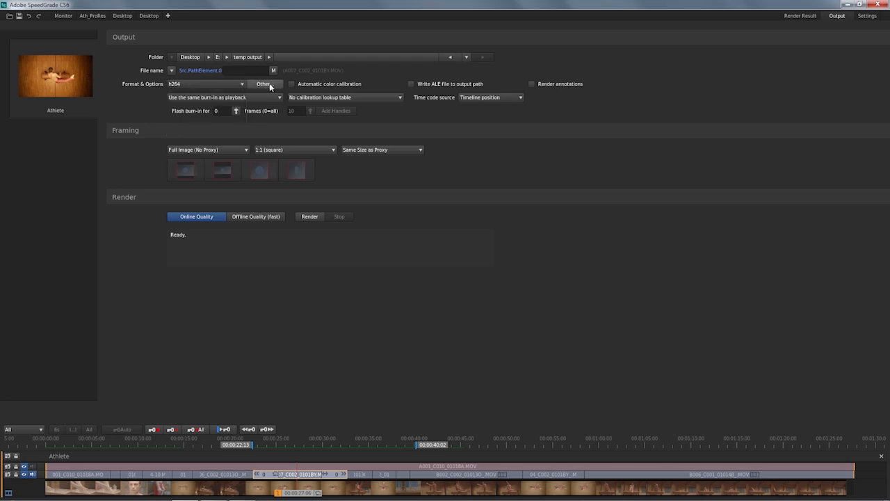
Step: Start a Frame Sequence preset, first trying OpenEXR with no compression
click(265, 84)
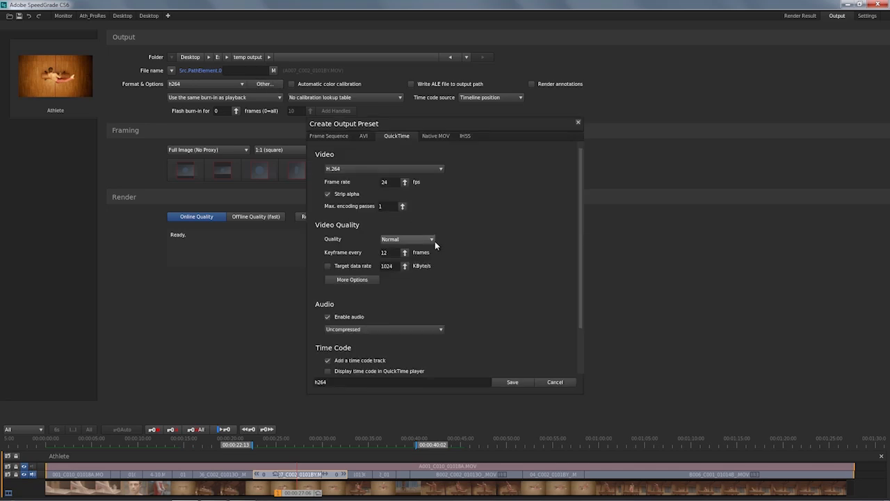
mouse_move(498, 212)
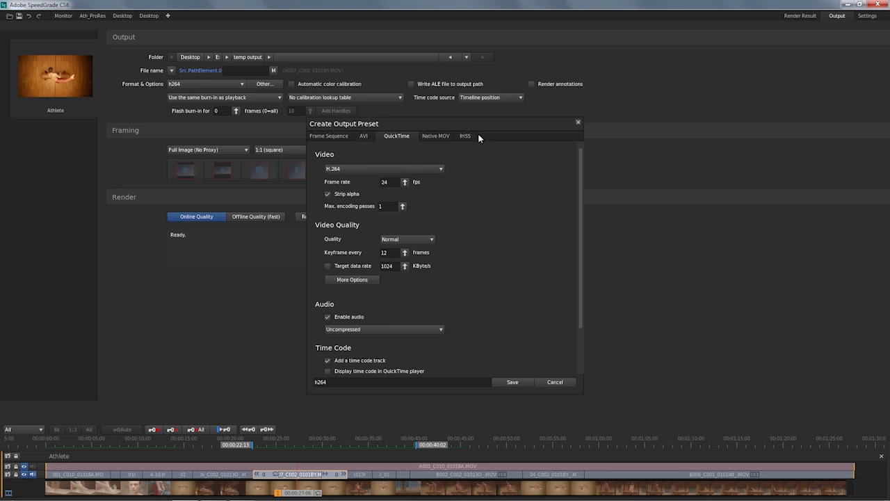
click(334, 137)
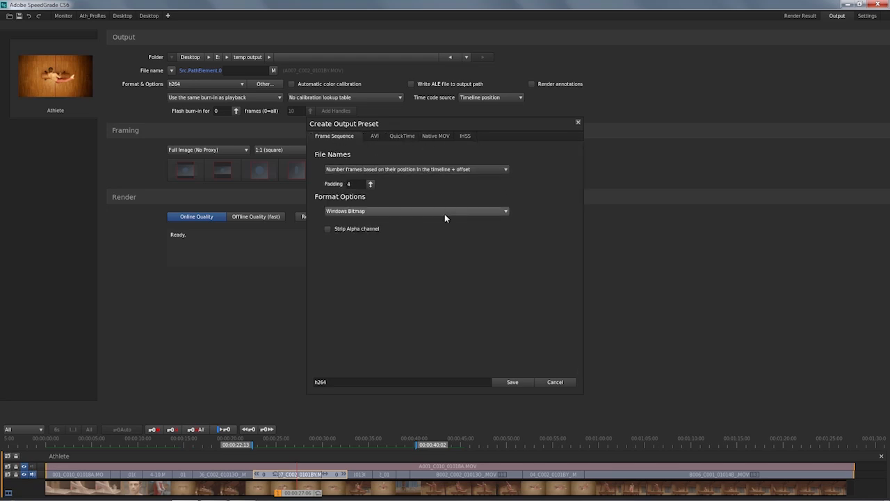
click(415, 212)
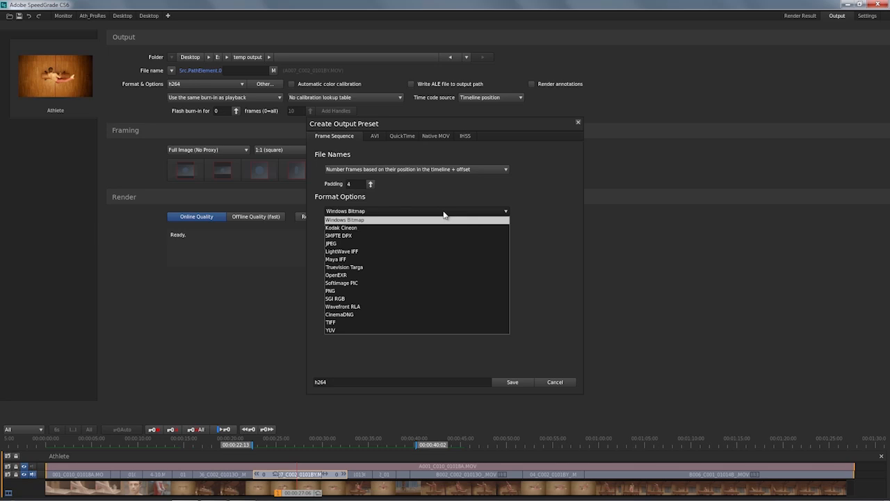
mouse_move(439, 235)
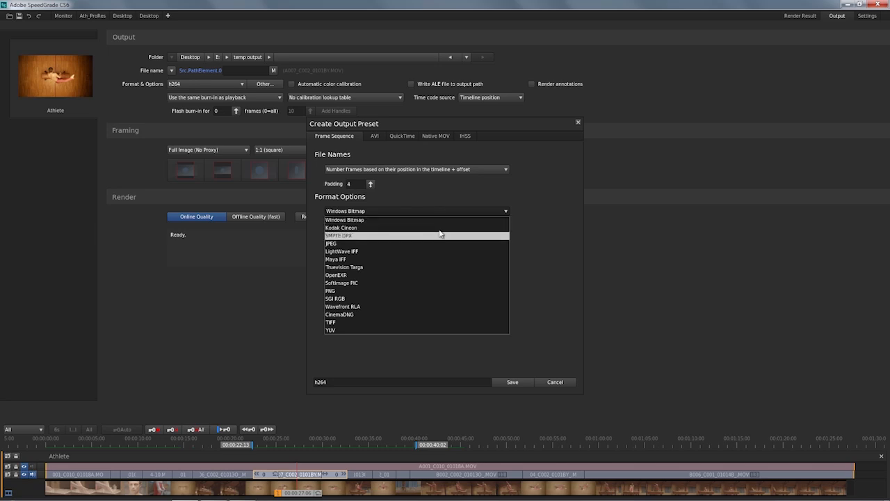
mouse_move(439, 243)
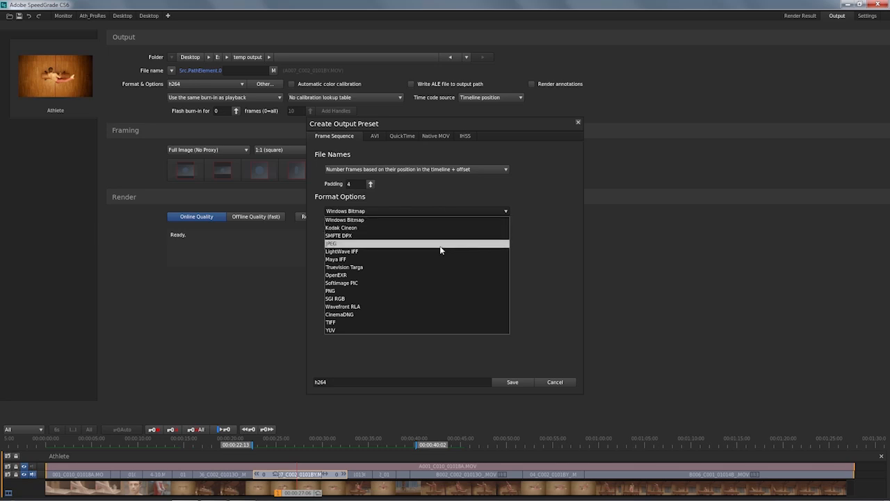
click(337, 276)
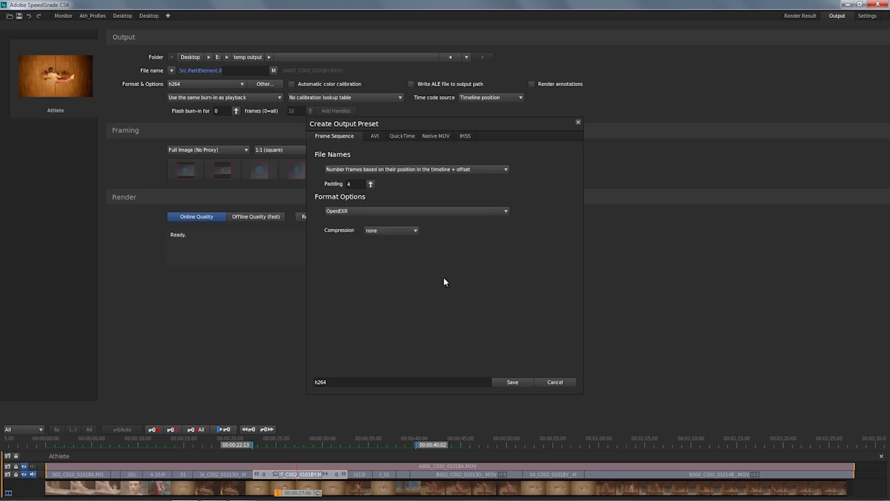
click(391, 231)
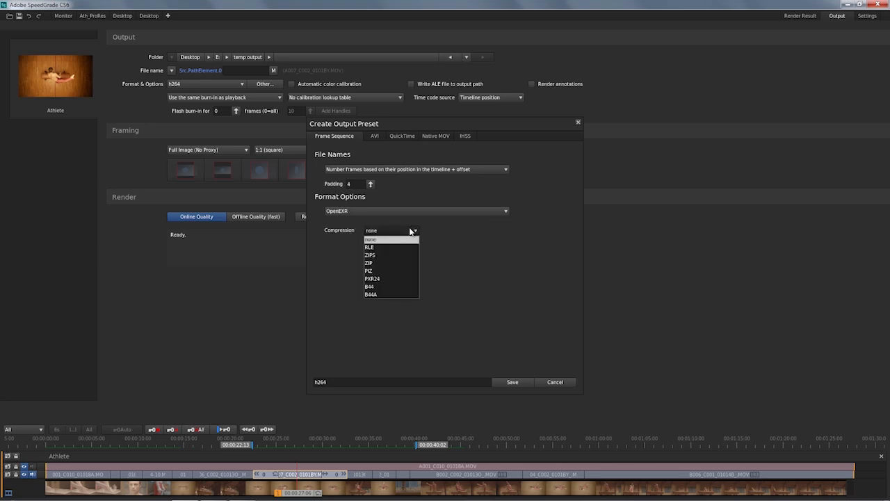
click(370, 239)
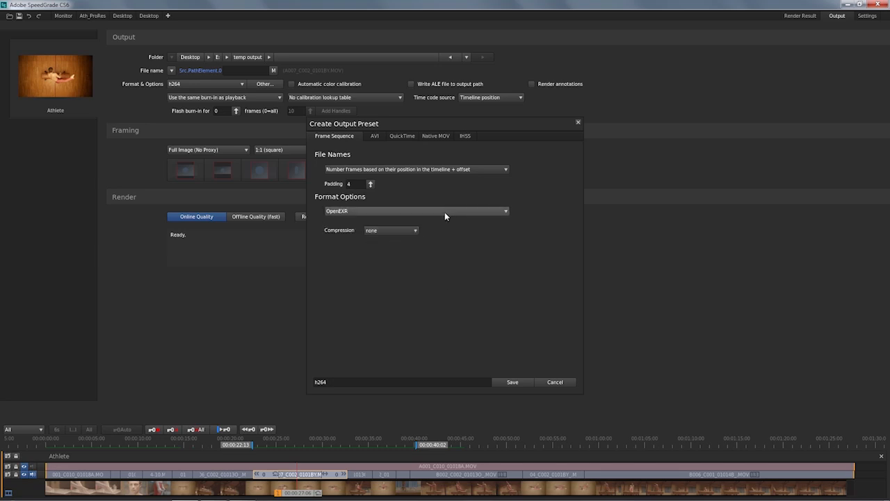
Step: Switch to TIFF at 32 bits per channel (float) and save the preset as 'tiff 32'
click(507, 212)
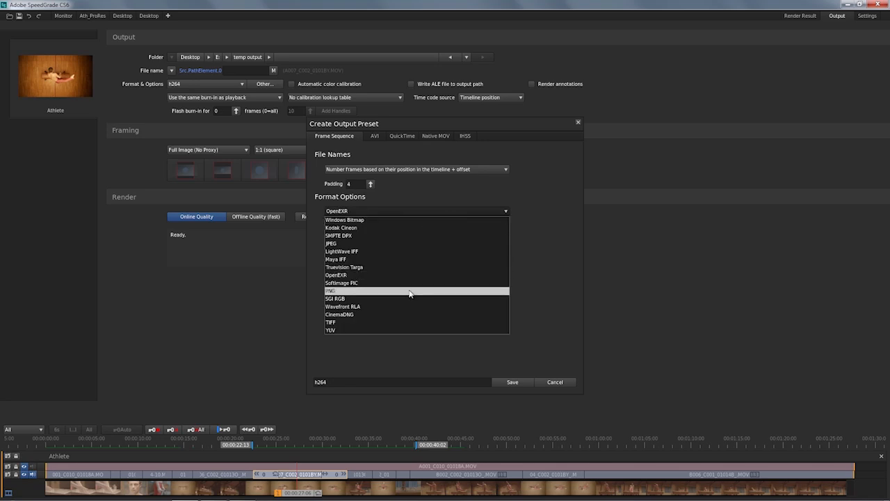
mouse_move(406, 323)
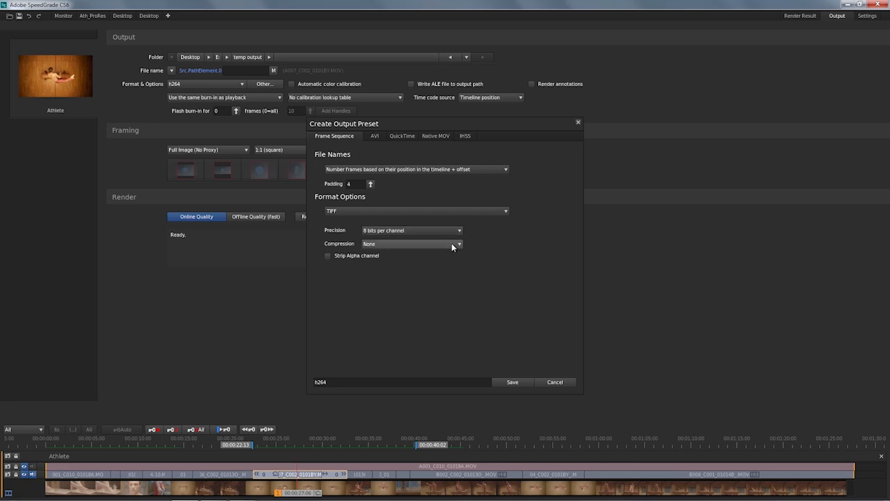
mouse_move(456, 239)
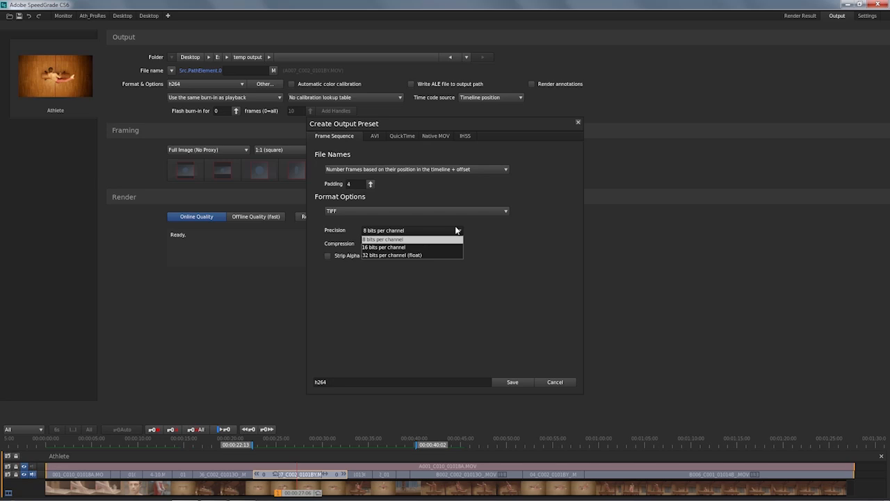
mouse_move(444, 248)
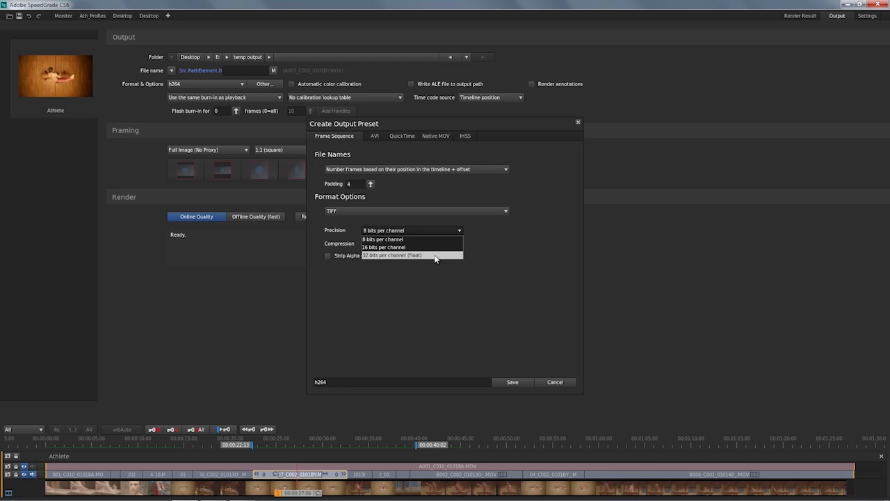
click(392, 254)
text(tiff)
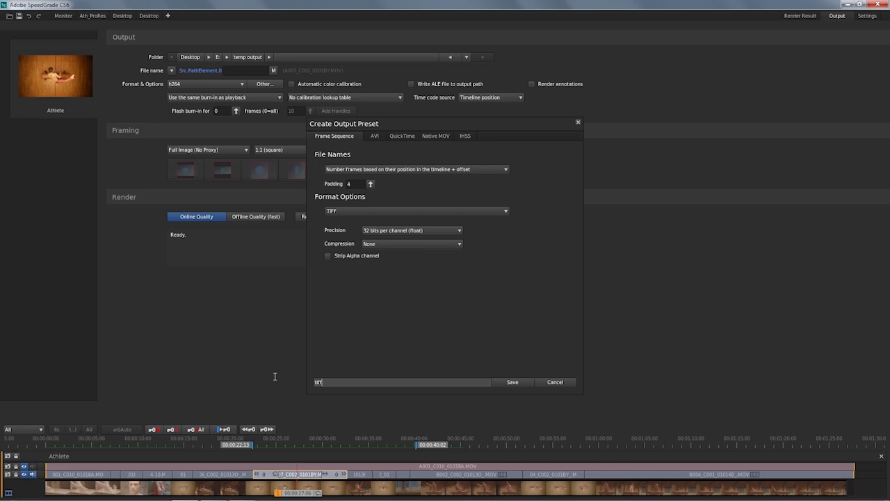
text(32)
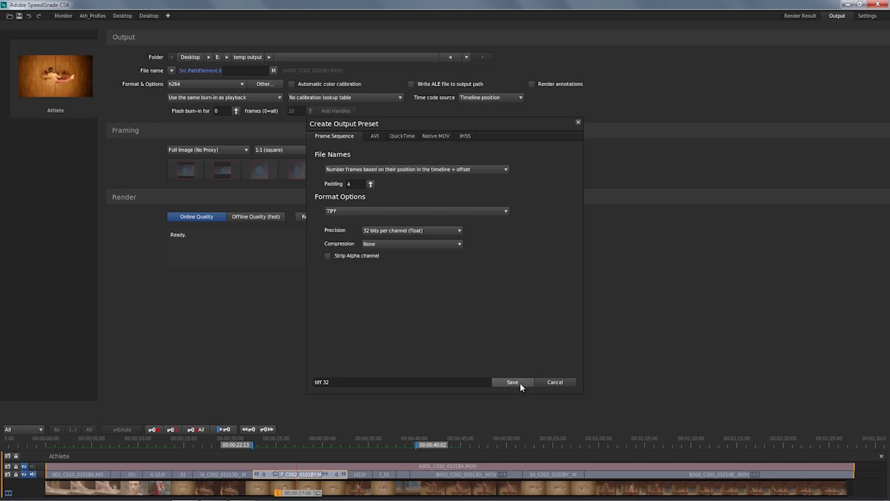
click(512, 381)
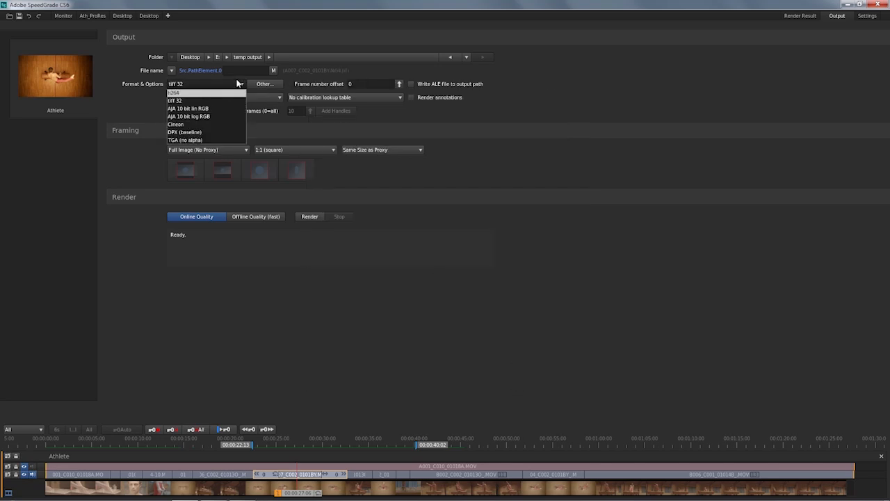
click(176, 100)
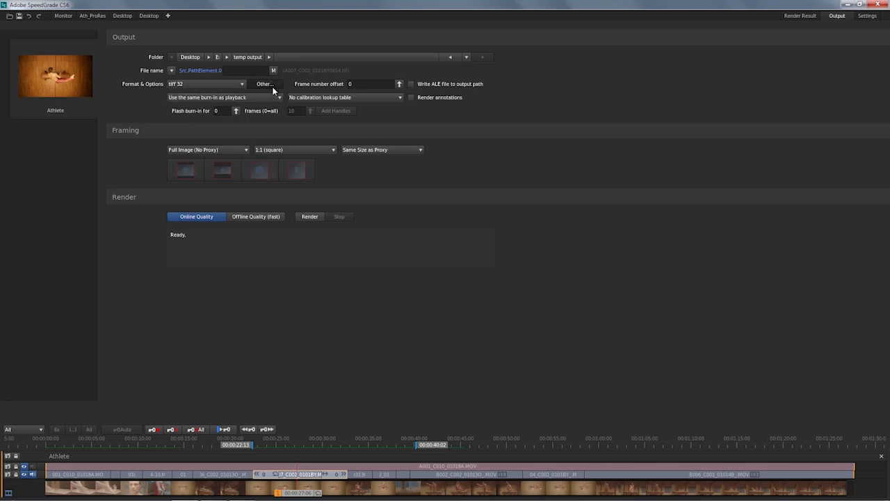
click(264, 84)
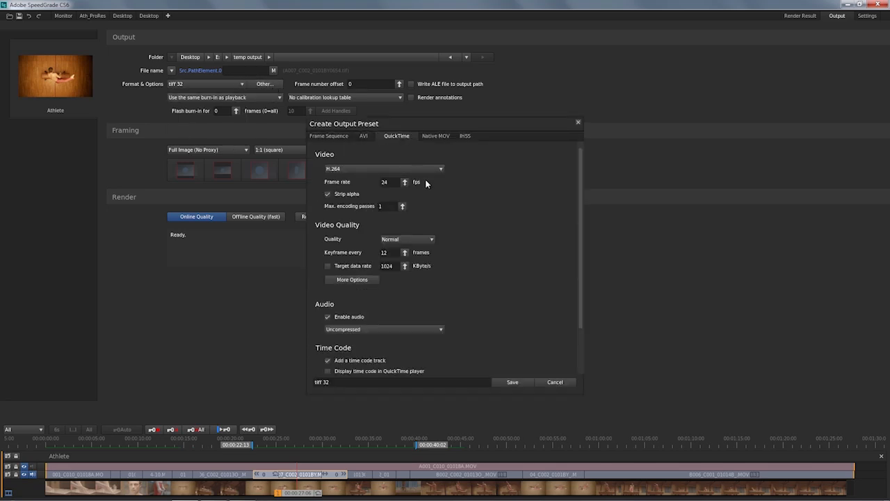
click(440, 168)
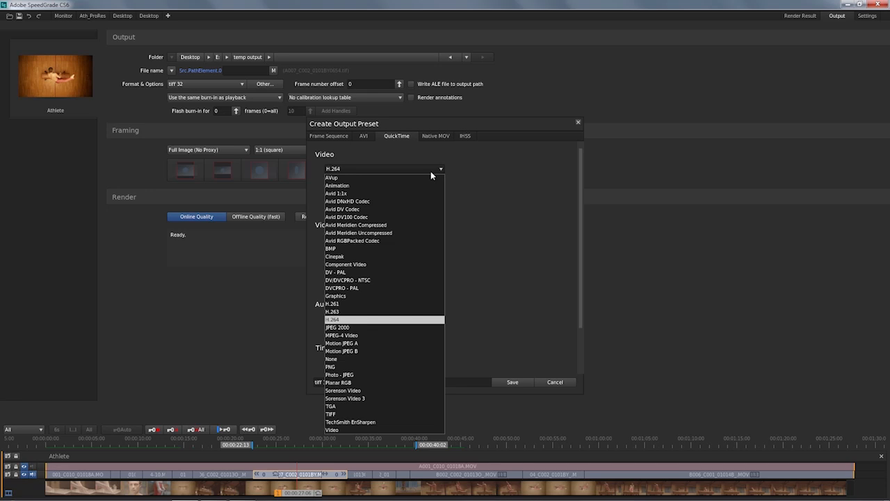
click(333, 319)
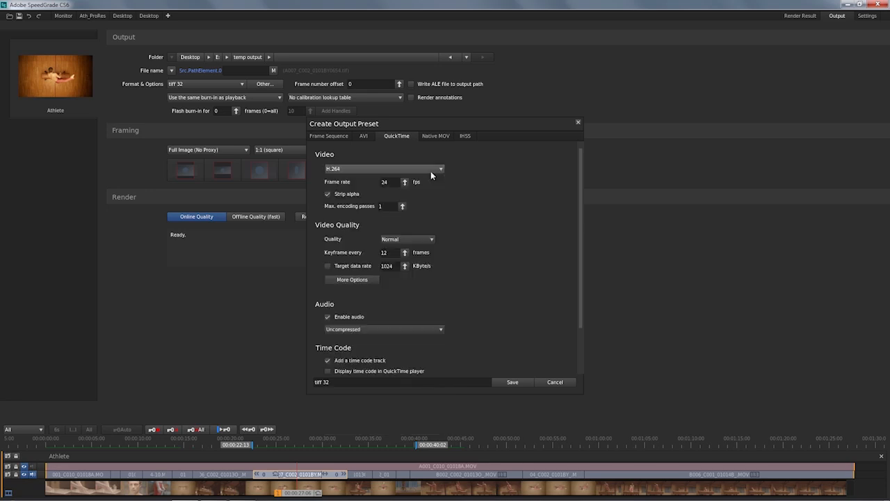
click(555, 382)
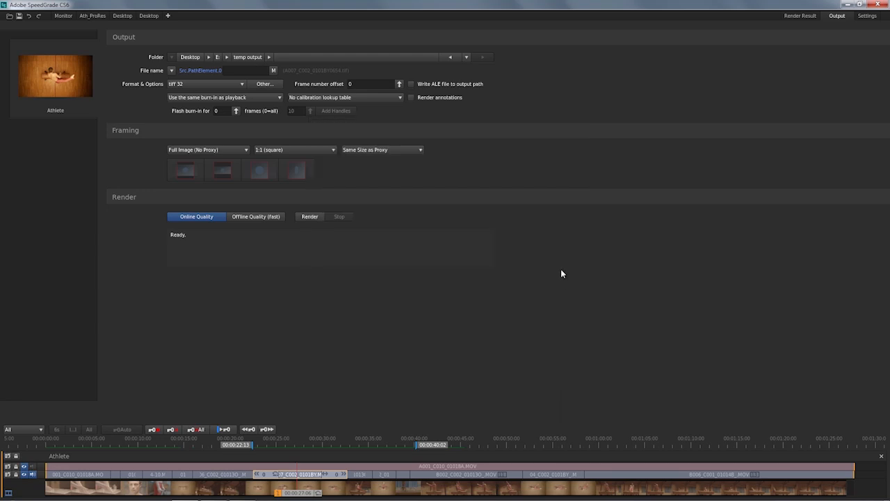
mouse_move(556, 262)
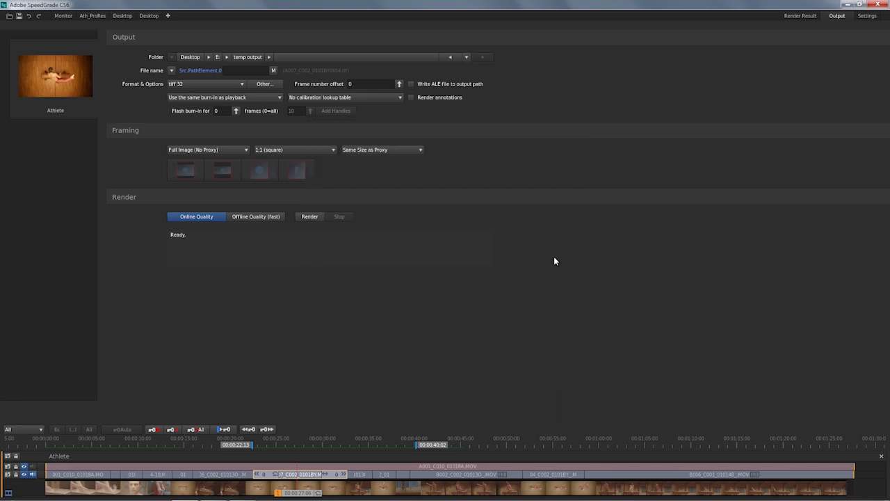
mouse_move(334, 228)
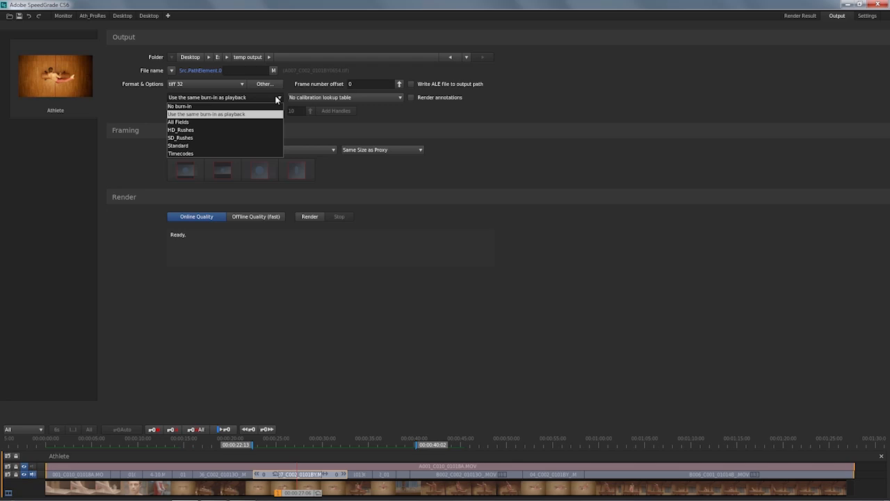
mouse_move(255, 124)
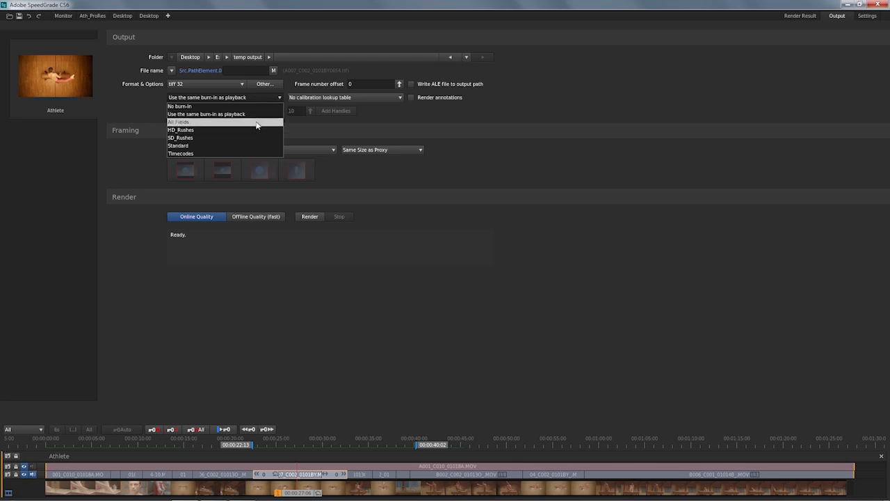
mouse_move(257, 138)
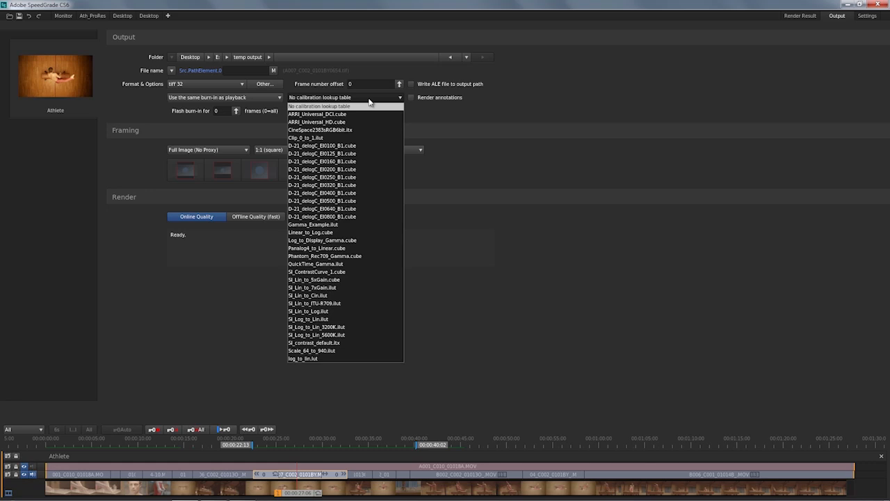
click(345, 106)
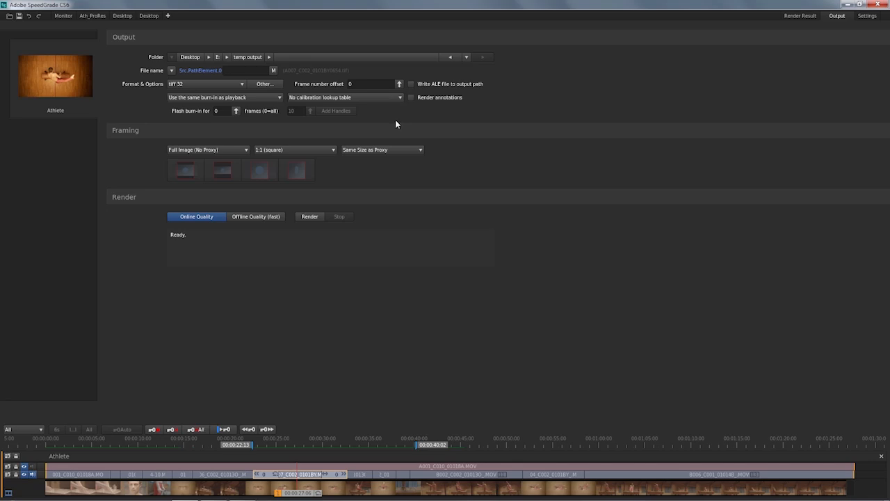
Step: Set the output format to DPX (baseline) with time code taken from Source
click(242, 83)
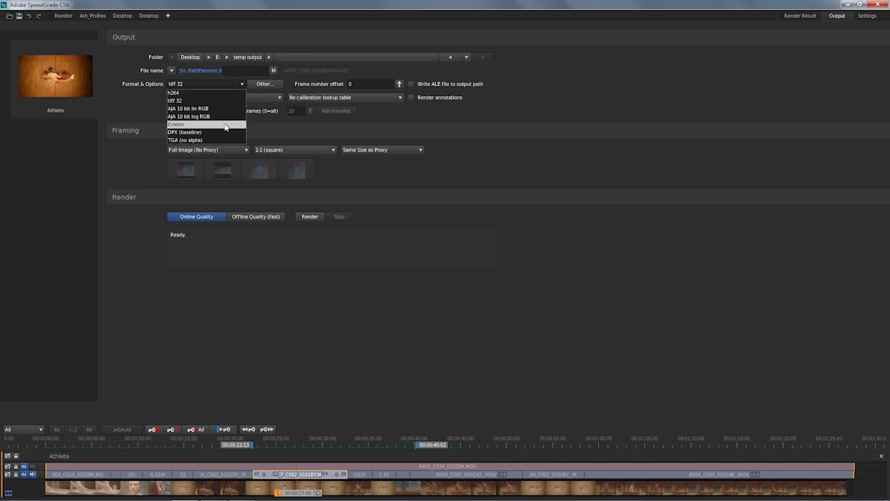
click(186, 131)
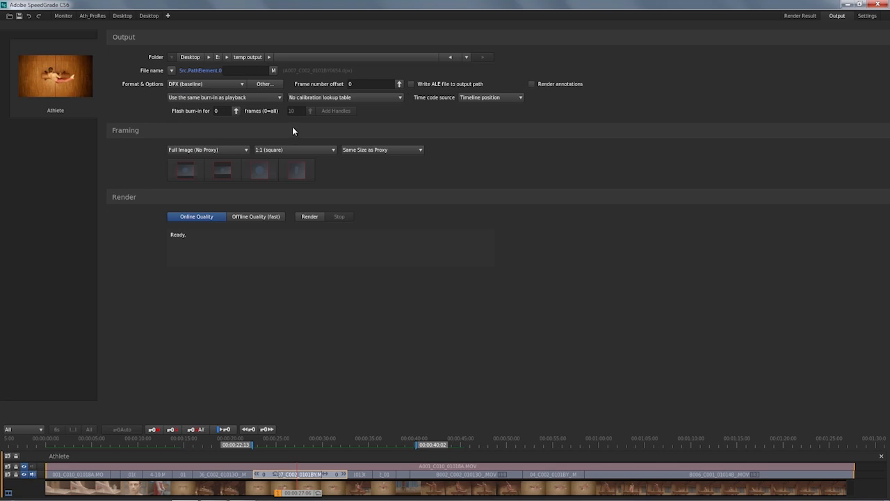
mouse_move(492, 100)
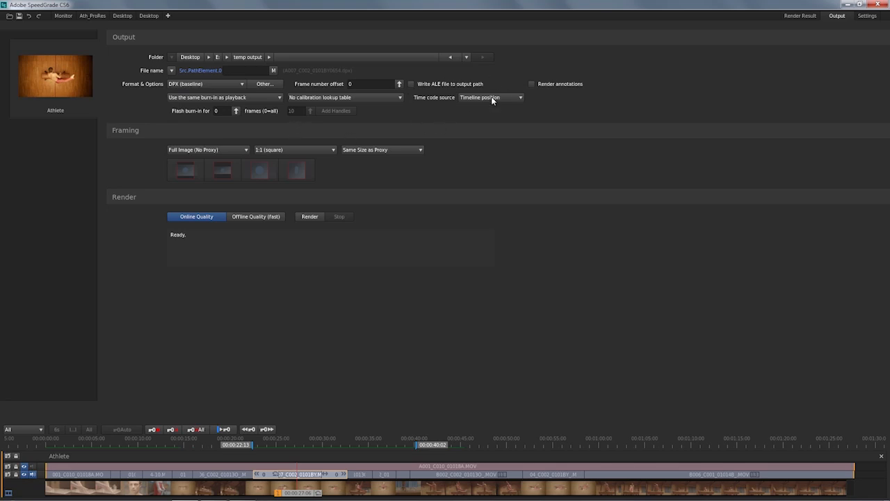
mouse_move(490, 110)
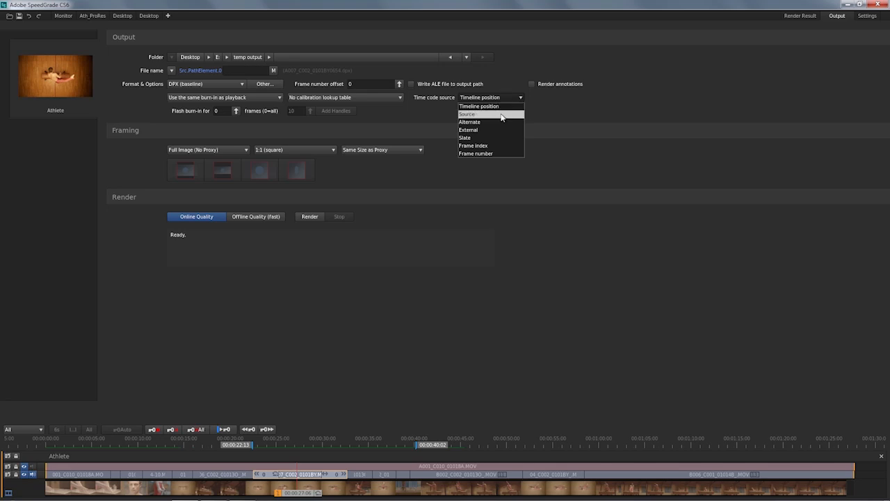
click(468, 114)
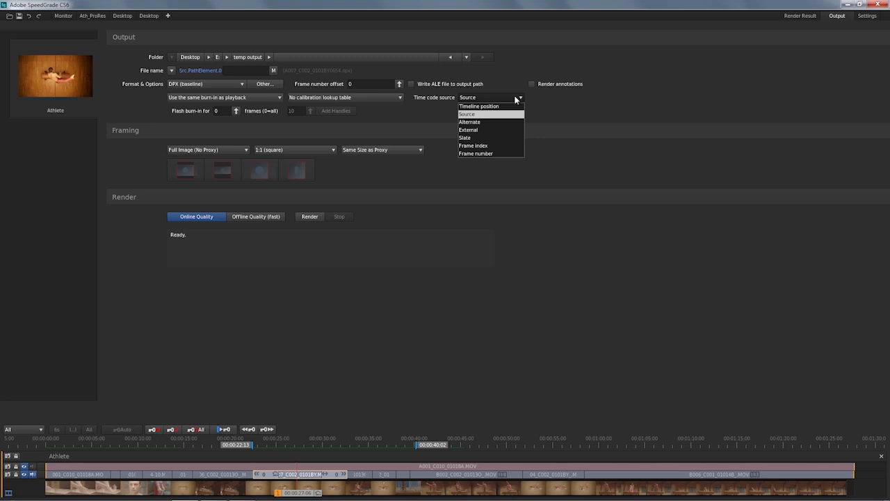
click(466, 114)
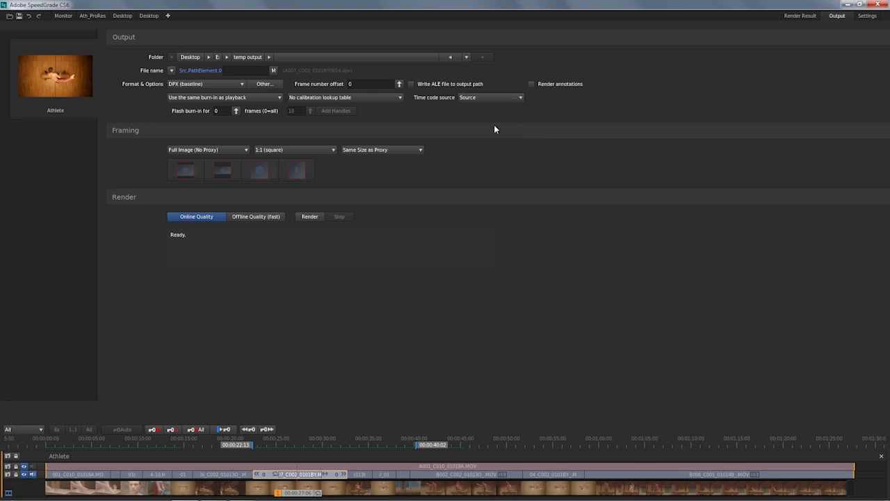
mouse_move(173, 142)
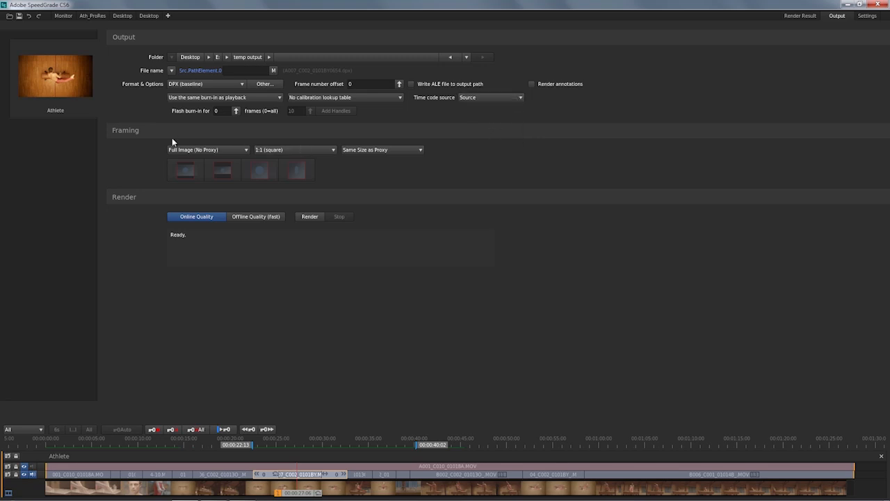
mouse_move(247, 162)
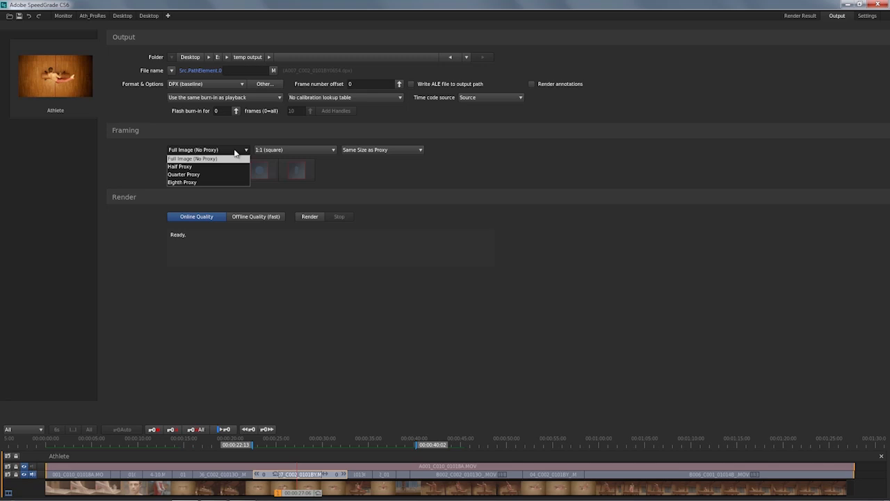
mouse_move(207, 167)
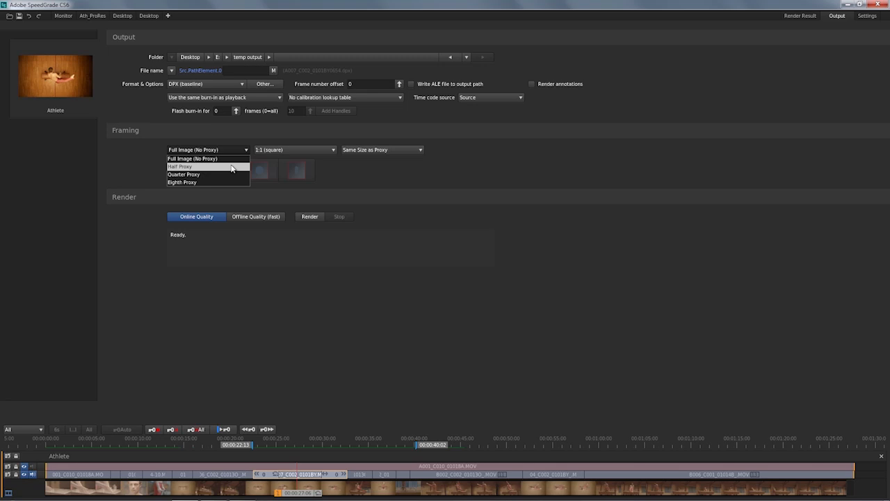
mouse_move(223, 174)
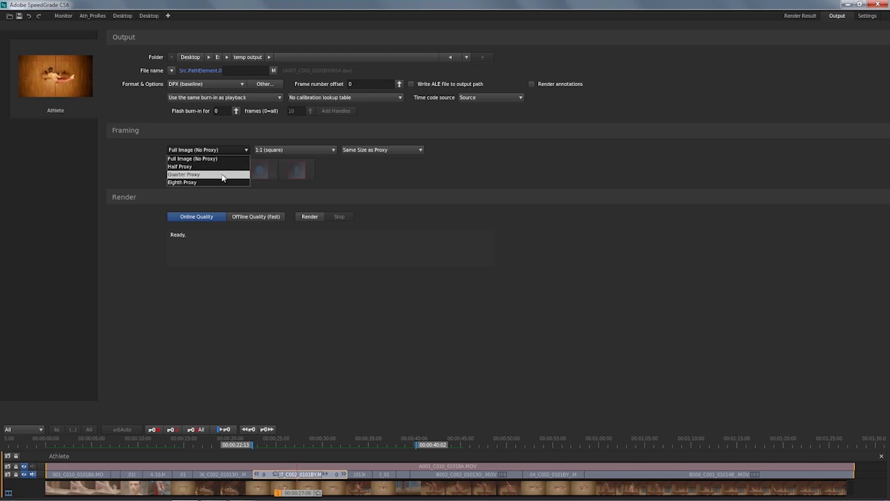
mouse_move(202, 182)
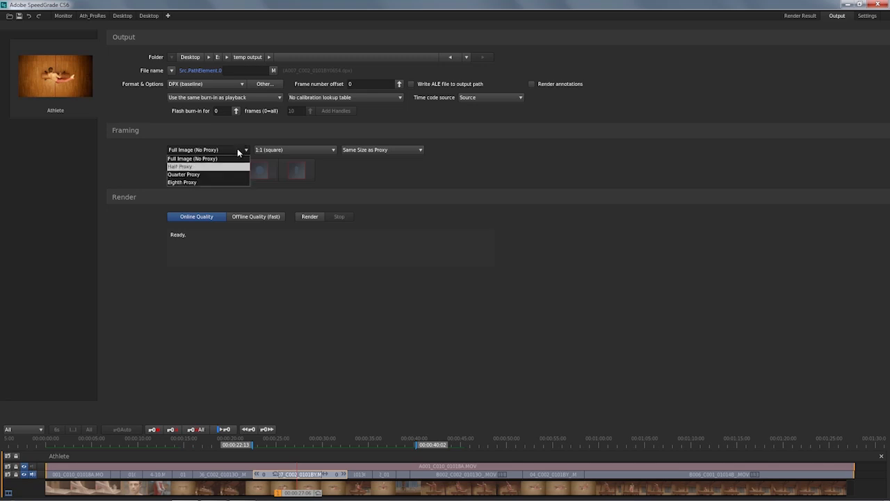
click(192, 159)
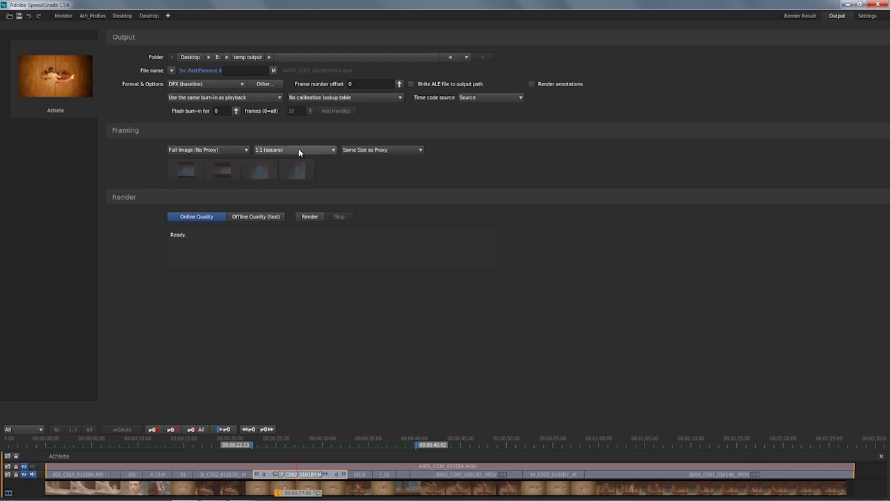
click(295, 150)
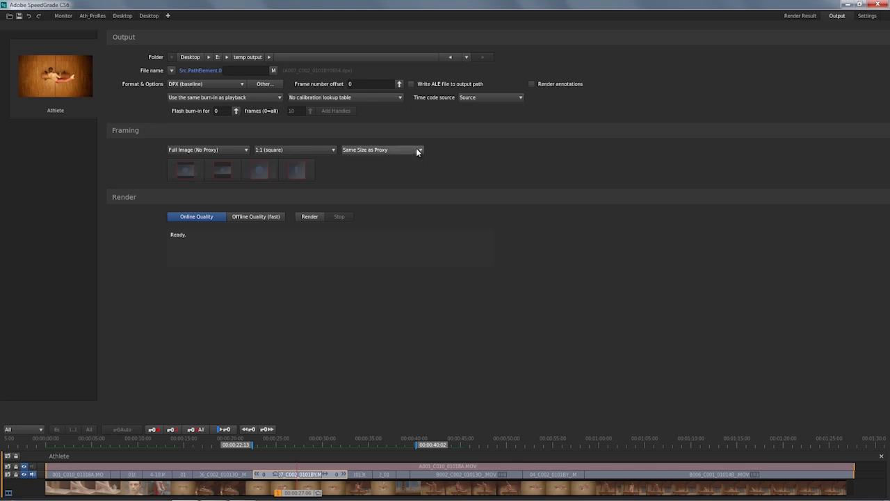
Step: Set the output framing size to 720p instead of Same Size as Proxy
click(419, 150)
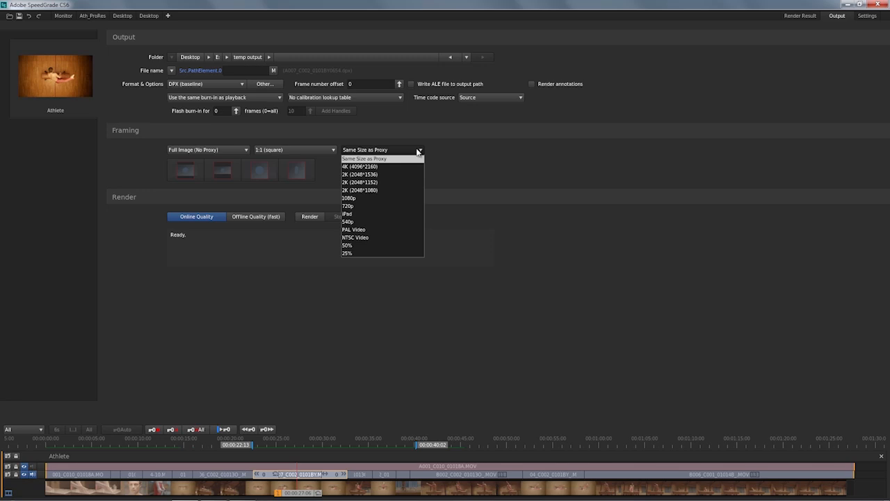
mouse_move(415, 176)
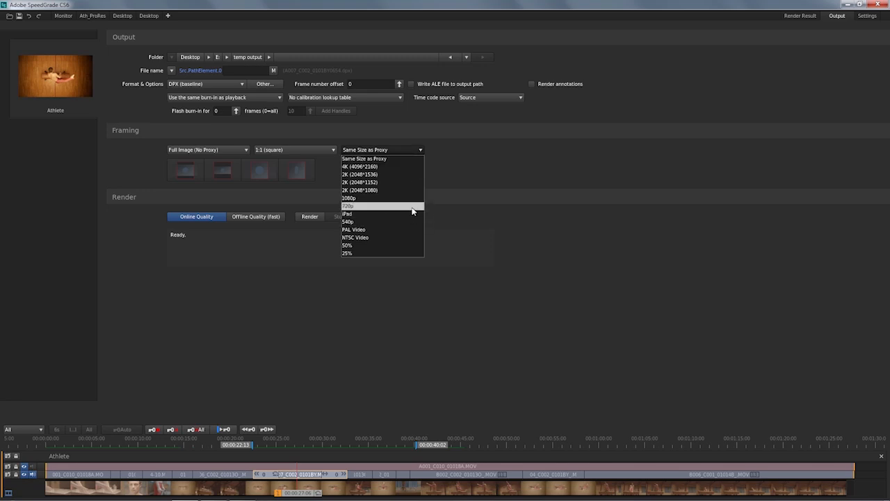
click(348, 206)
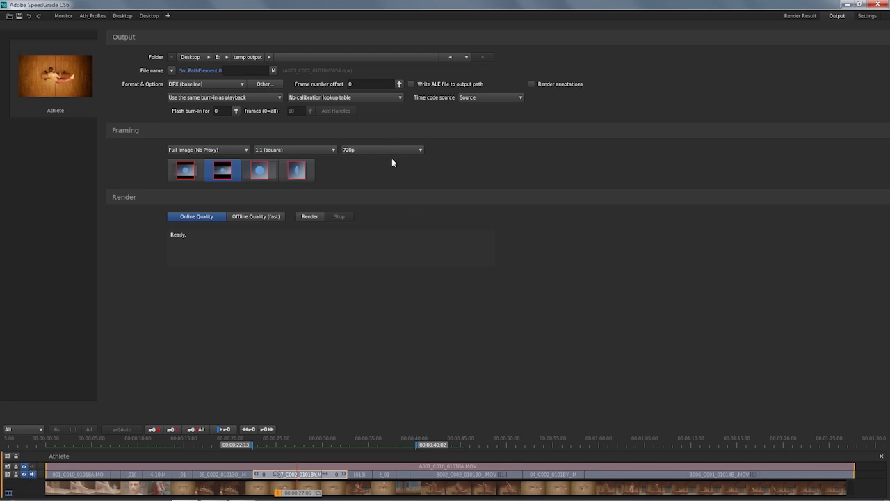
mouse_move(384, 167)
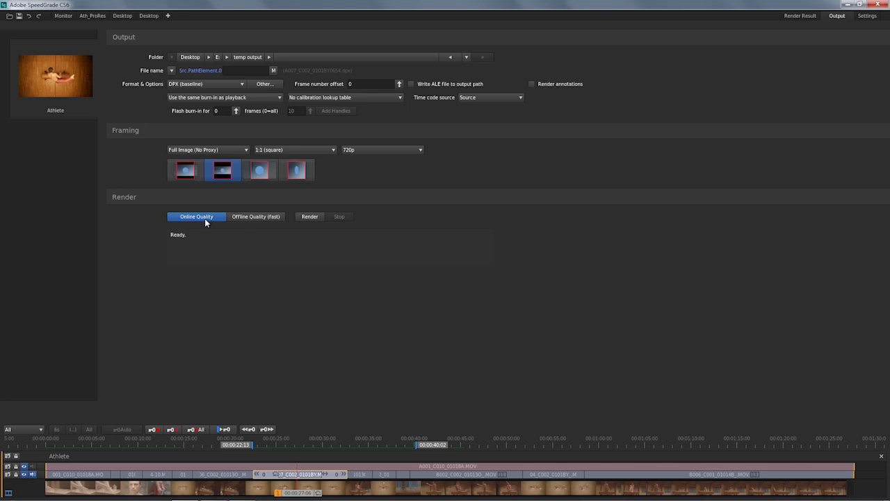
mouse_move(250, 220)
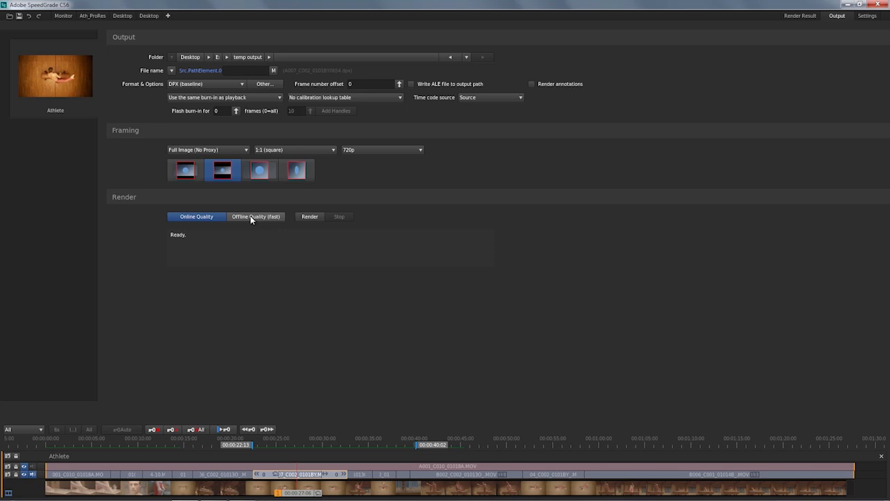
Step: Render the range at Offline Quality (fast)
click(256, 217)
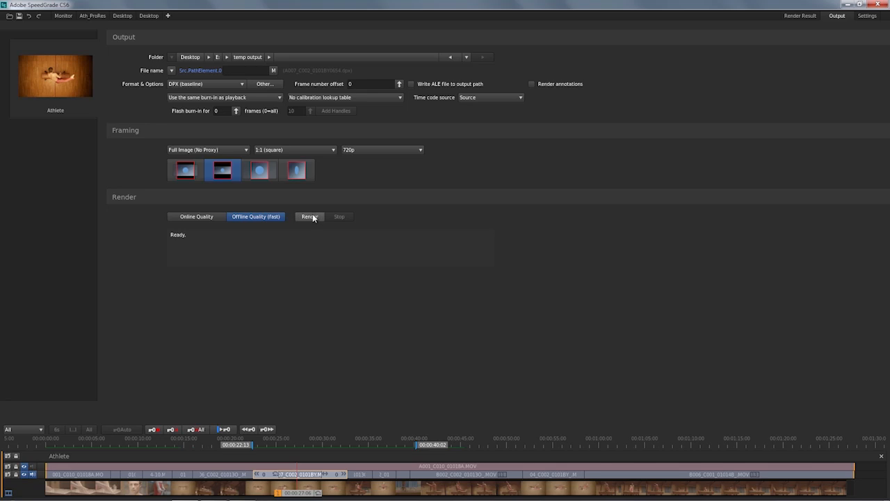
click(309, 217)
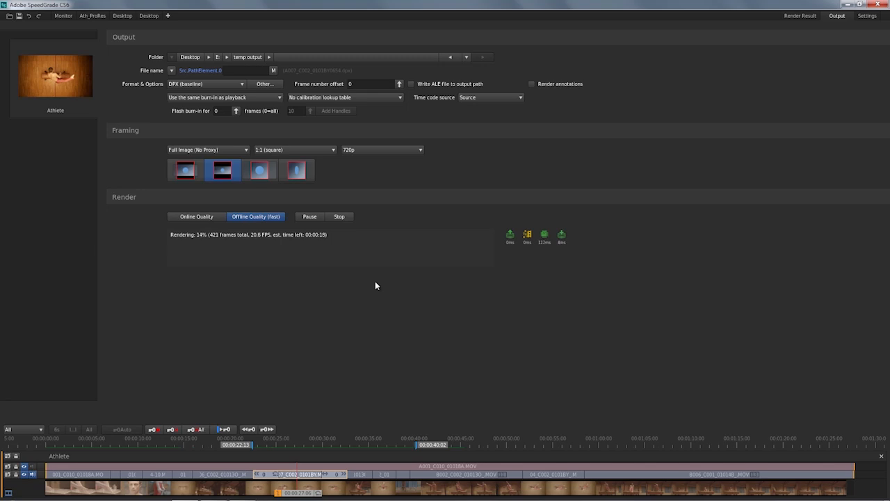
mouse_move(317, 295)
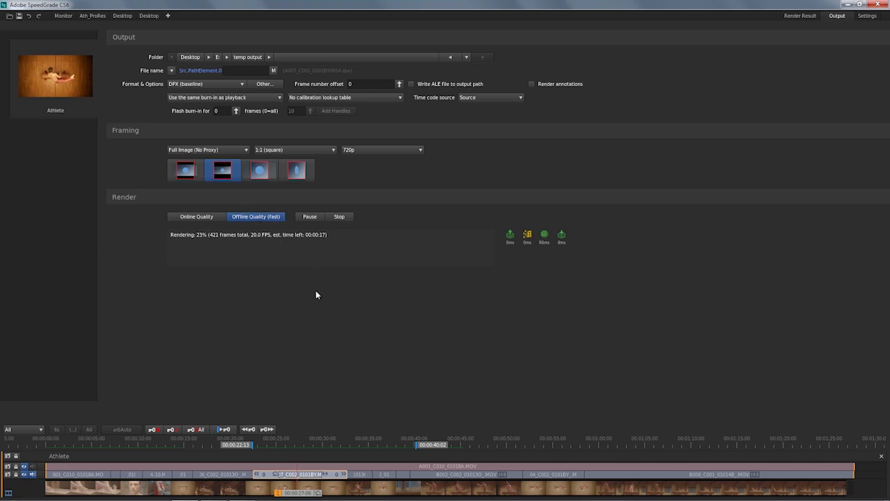